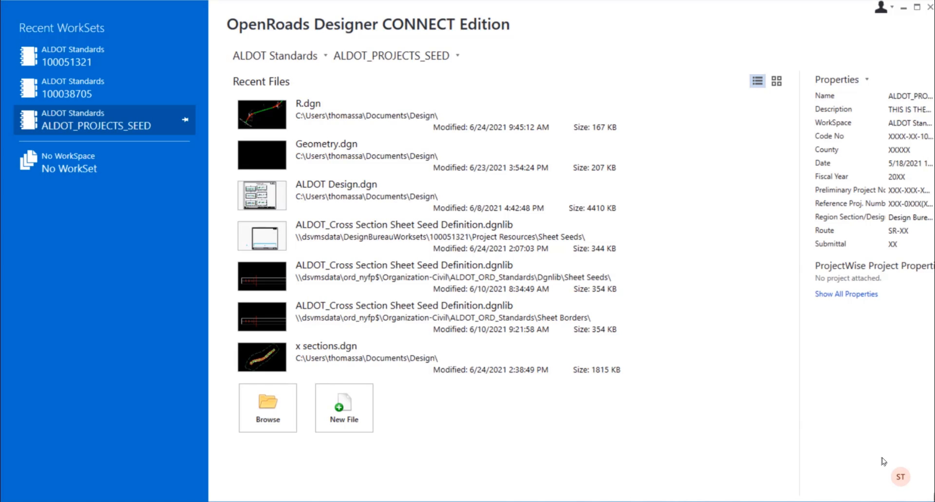
pyautogui.moveTo(857, 324)
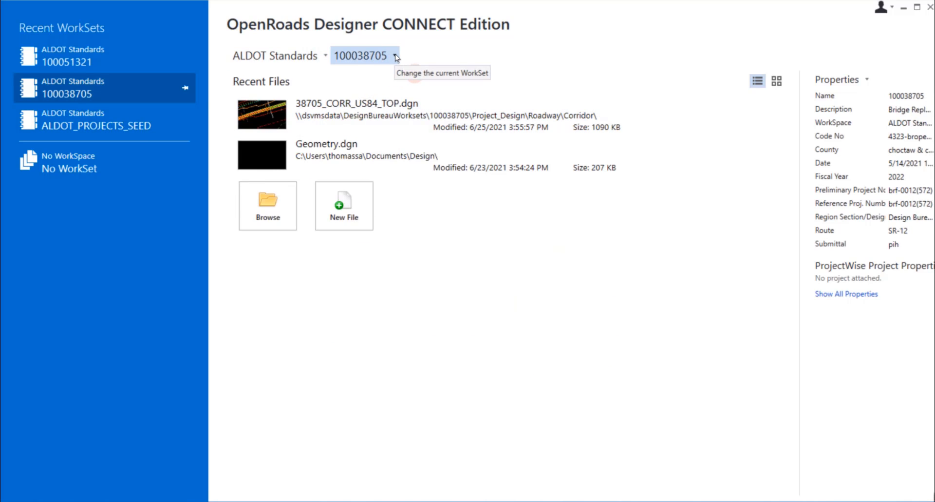
# - Show the list of available WorkSets after making 100038705 current
pyautogui.click(393, 55)
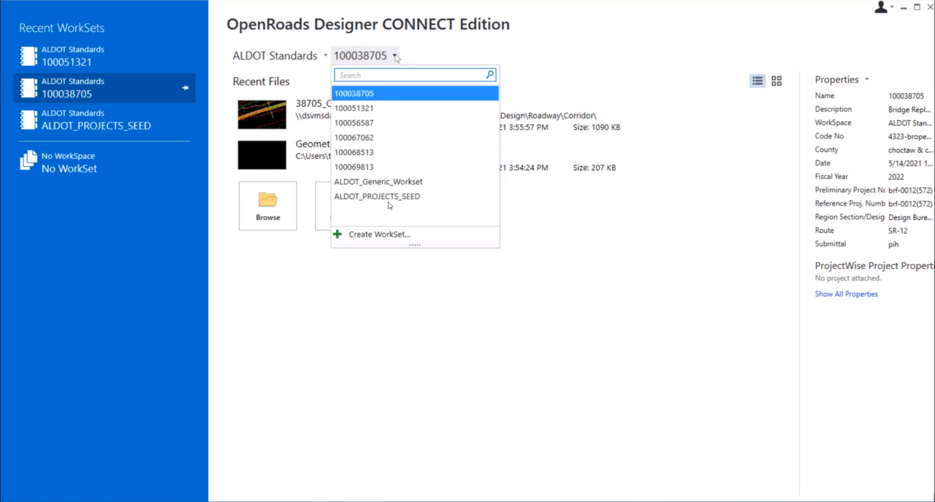
pyautogui.moveTo(381, 234)
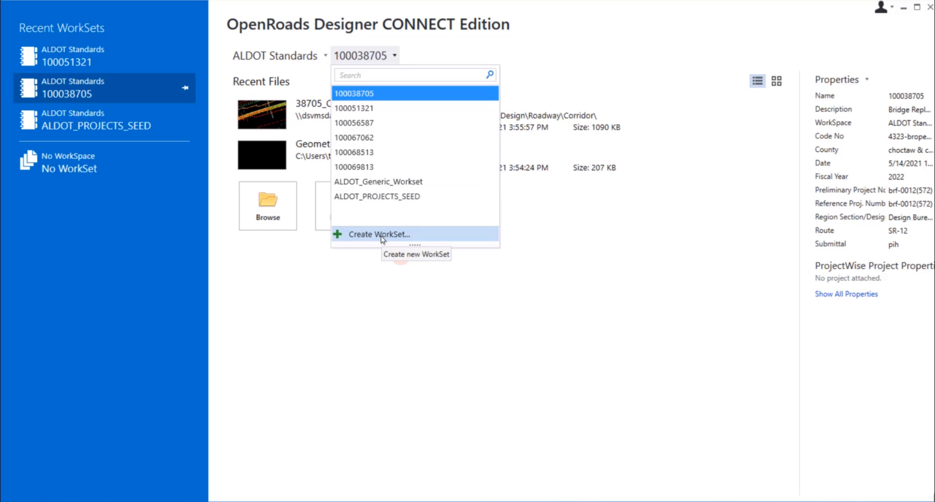
# - Begin a new WorkSet and name it 100040025
pyautogui.click(379, 234)
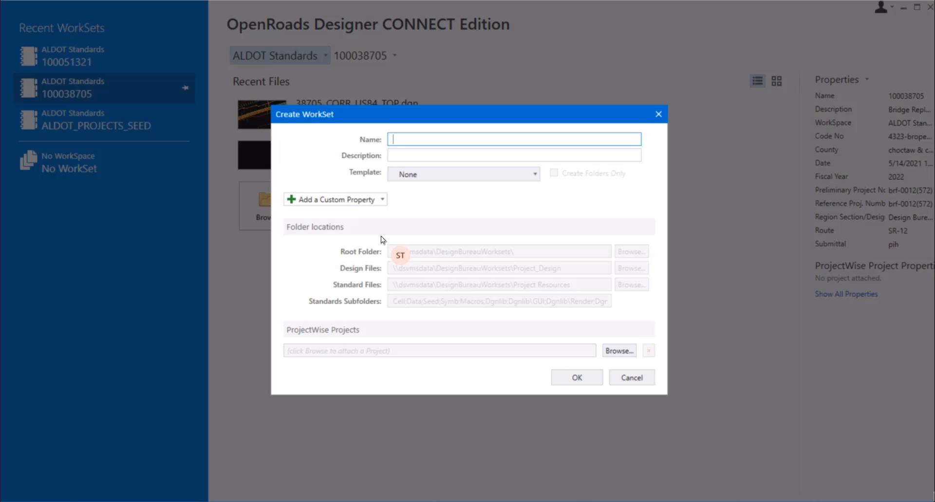
pyautogui.moveTo(339, 157)
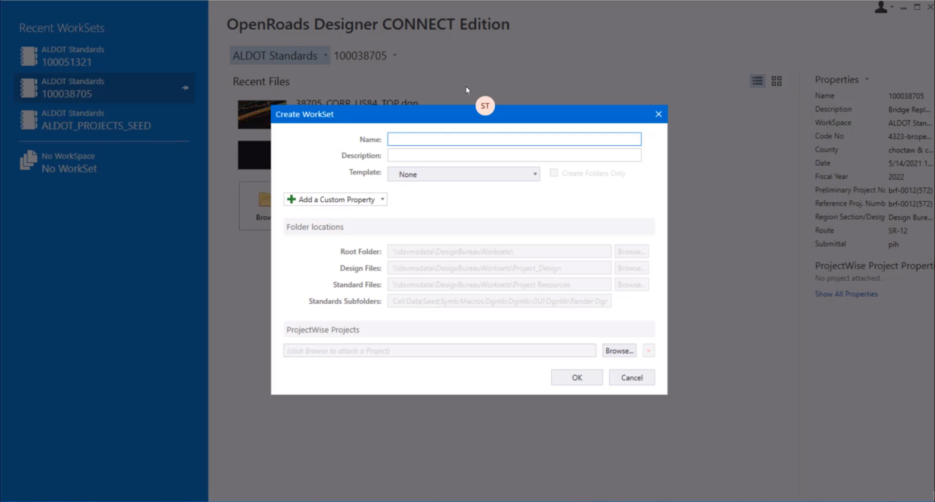
pyautogui.write('1')
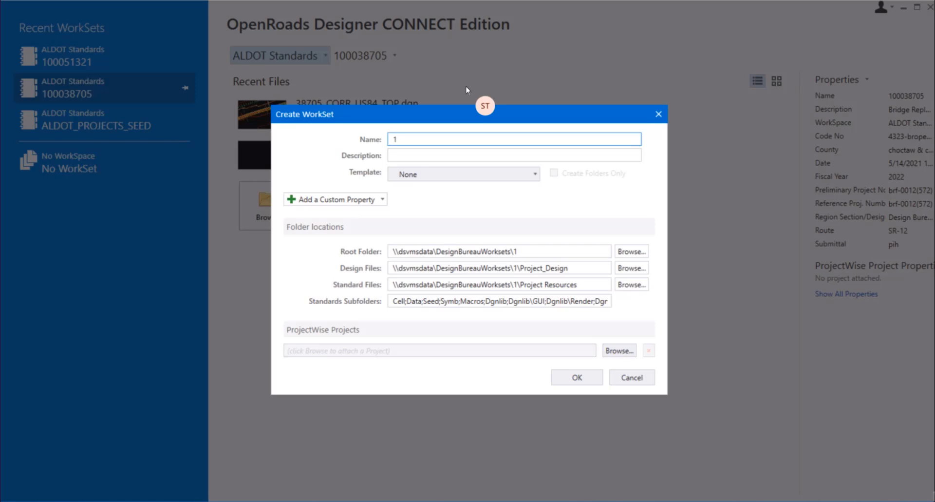
pyautogui.write('000')
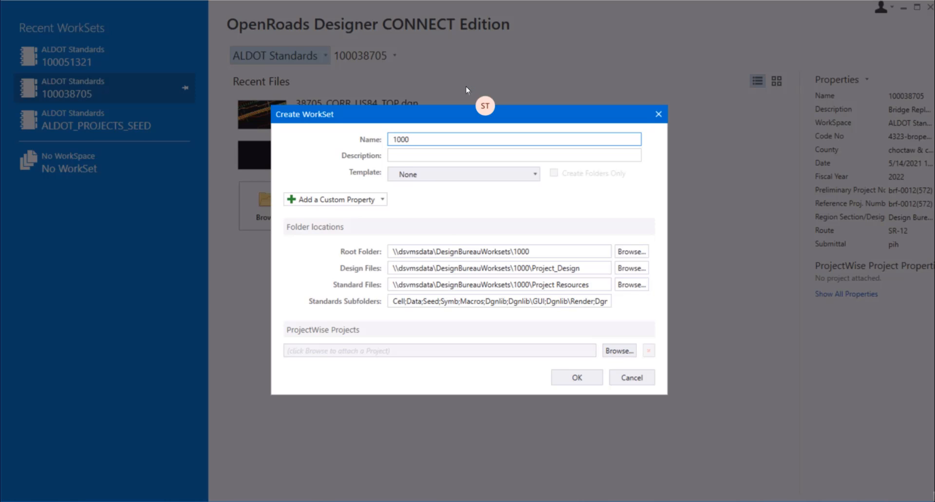
pyautogui.write('400')
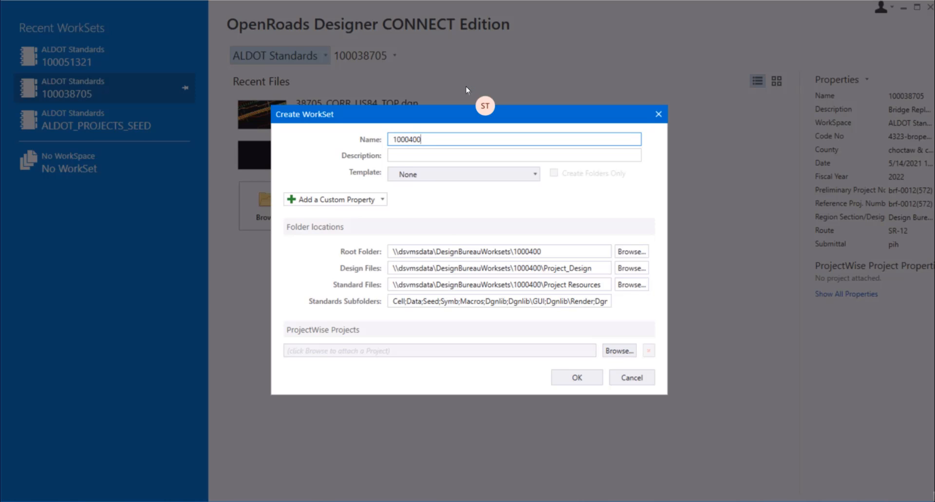
pyautogui.write('25')
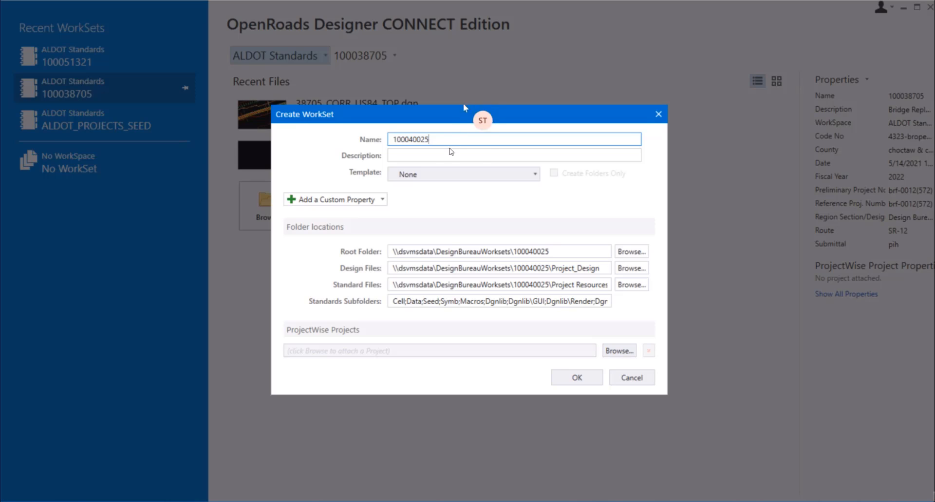
# - Describe the WorkSet as 'Intersection Improvement at Main Street and Laurel'
pyautogui.click(514, 155)
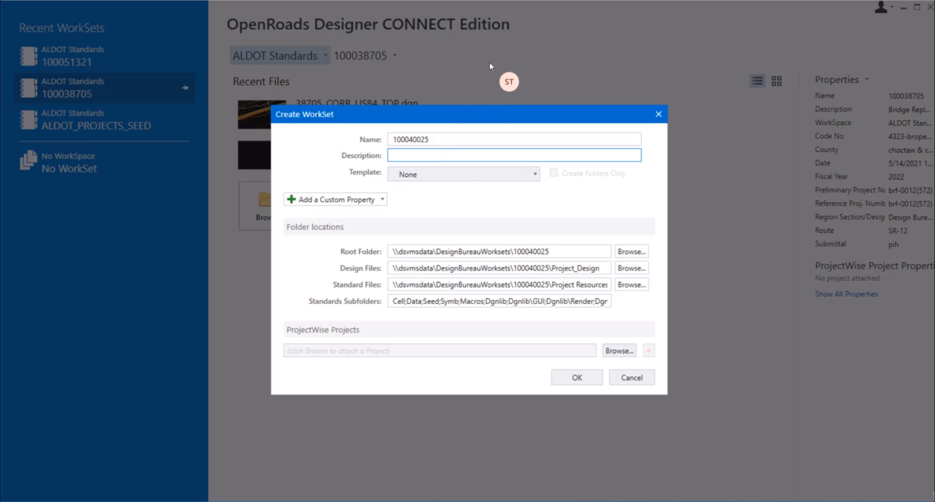
pyautogui.write('Intersection')
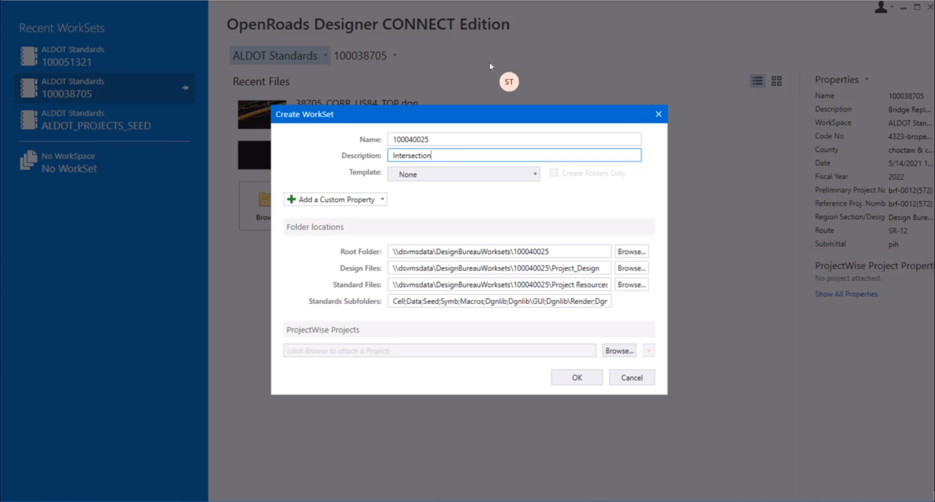
pyautogui.write('Imp')
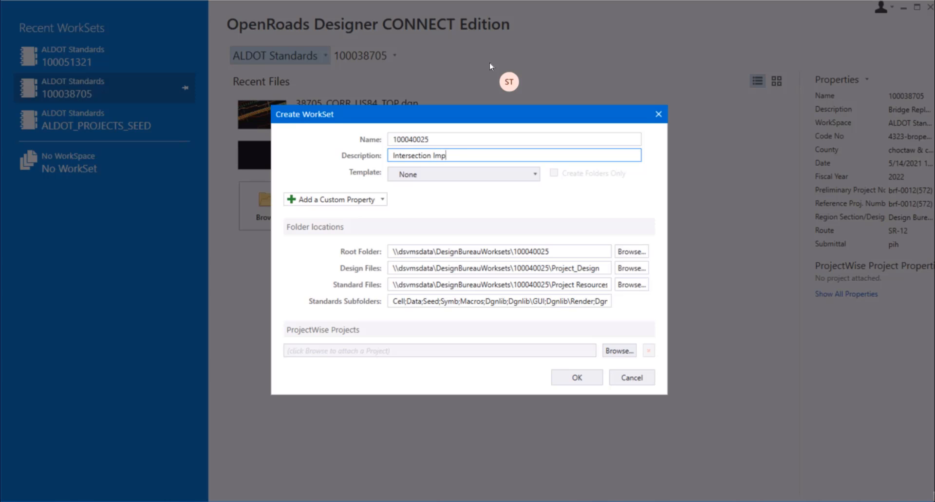
pyautogui.write('rovement')
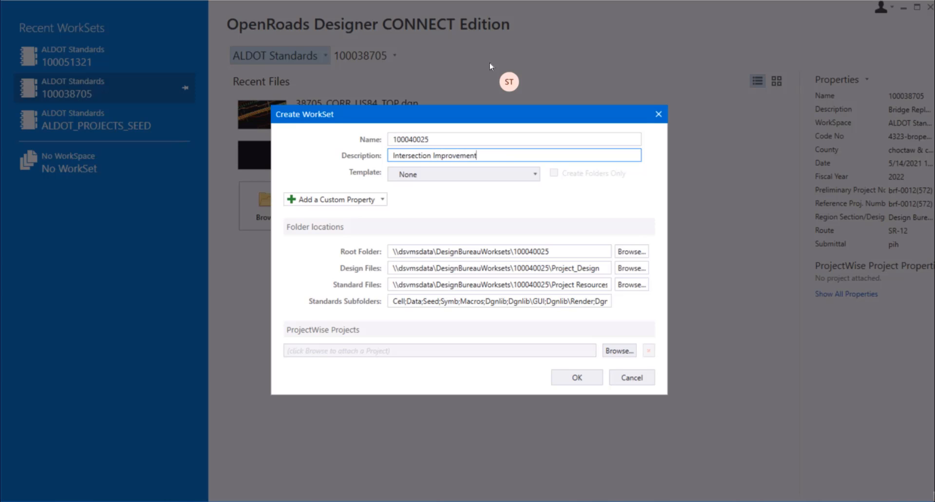
pyautogui.write('at M')
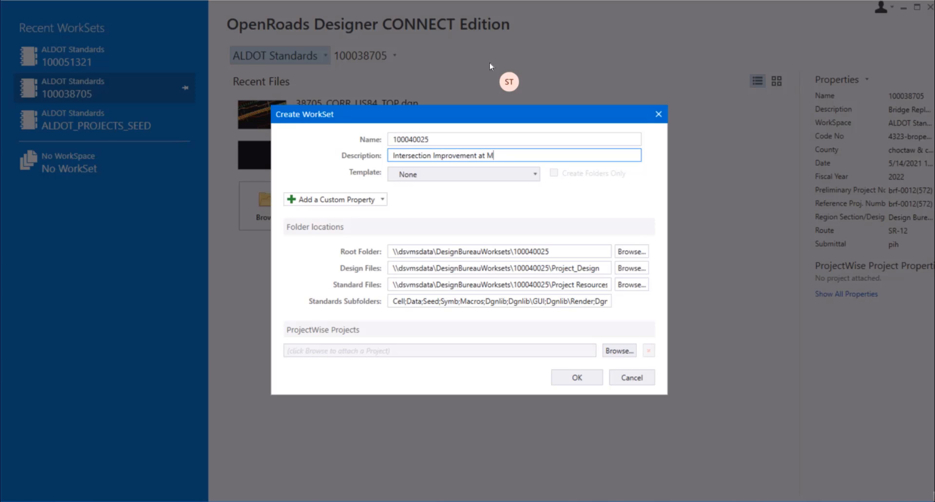
pyautogui.write('ain St')
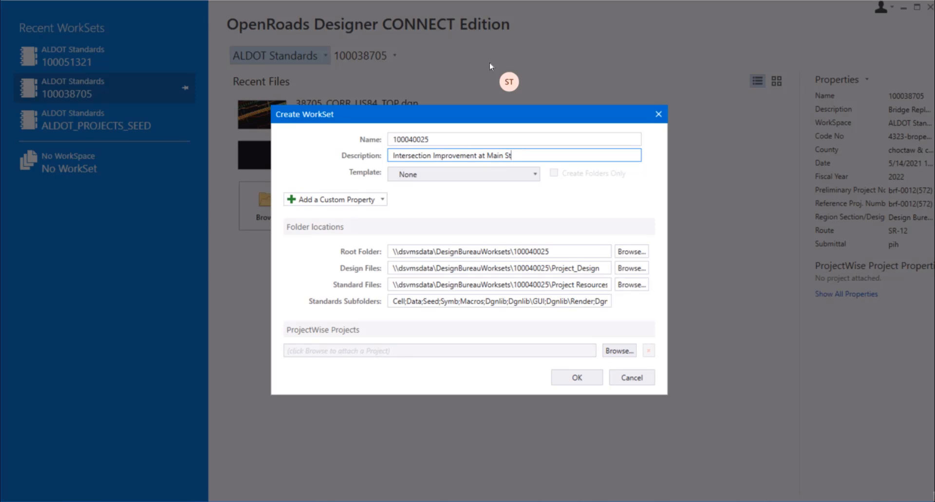
pyautogui.write('reet and')
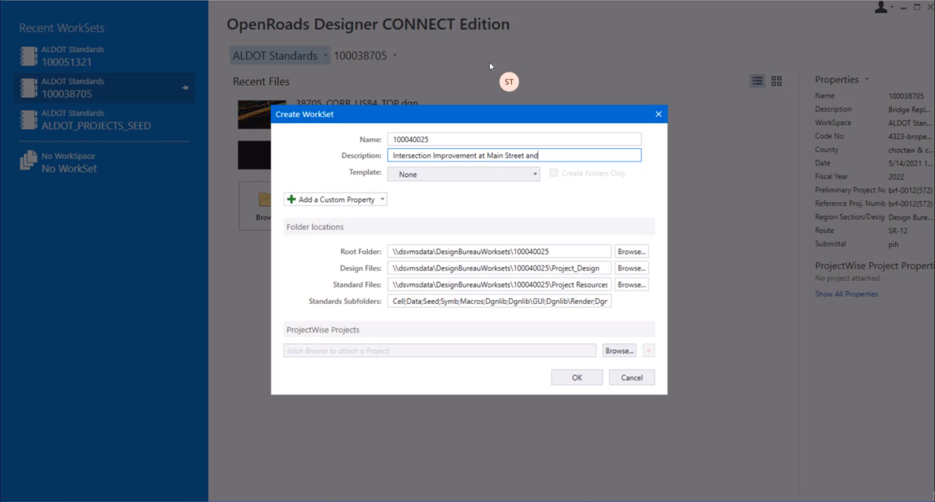
pyautogui.write('Laurel')
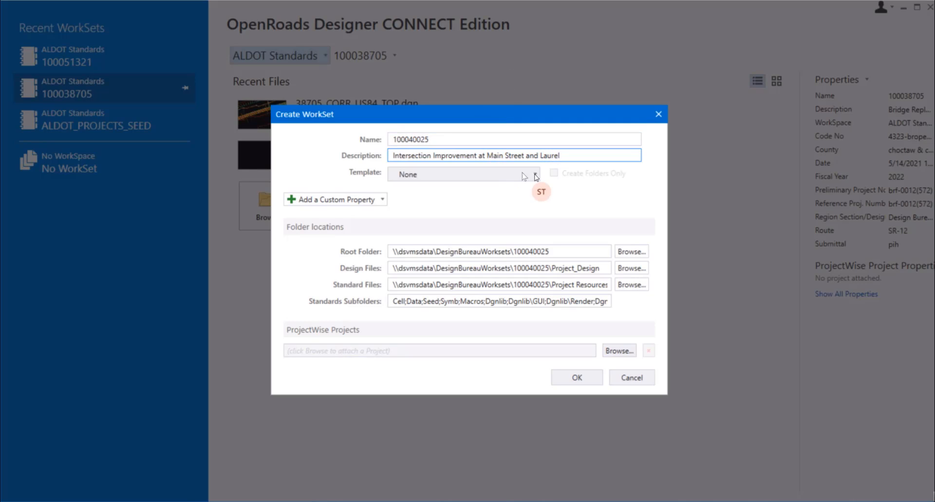
# - Choose the ALDOT_PROJECTS_SEED template and confirm creating WorkSet 100040025
pyautogui.click(534, 173)
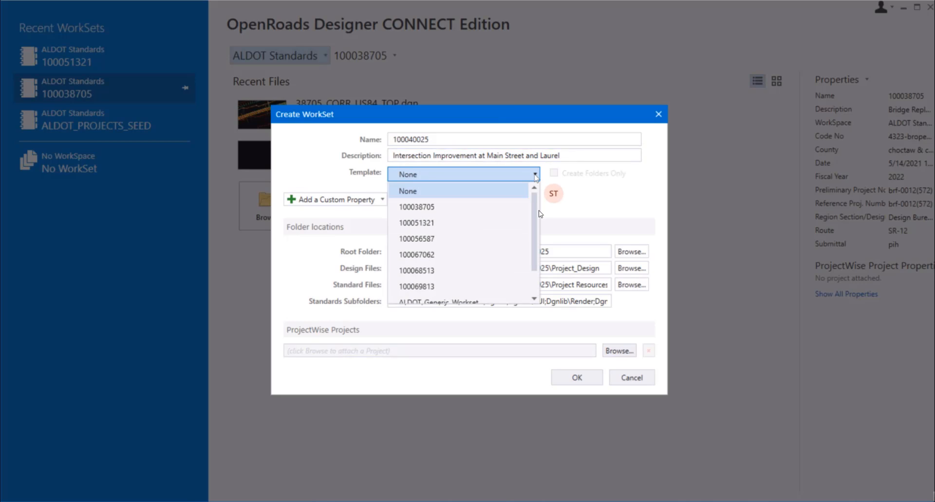
pyautogui.scroll(-3)
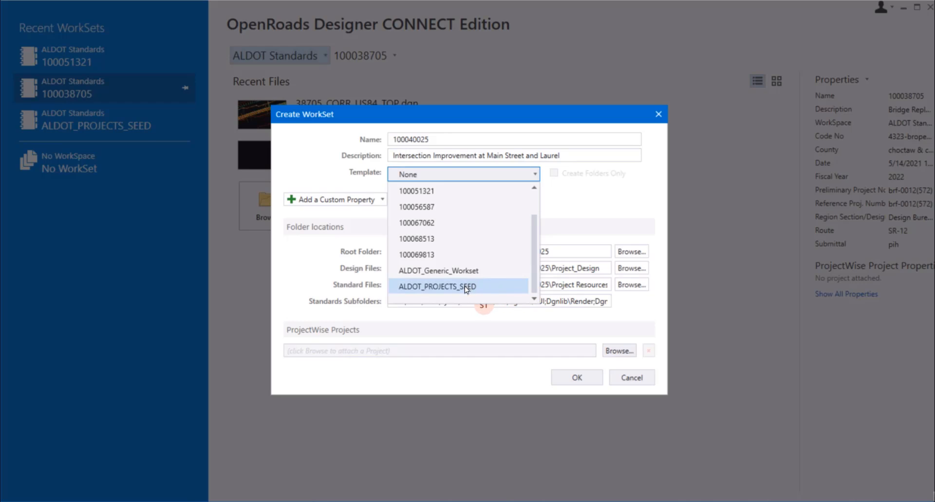
pyautogui.click(437, 287)
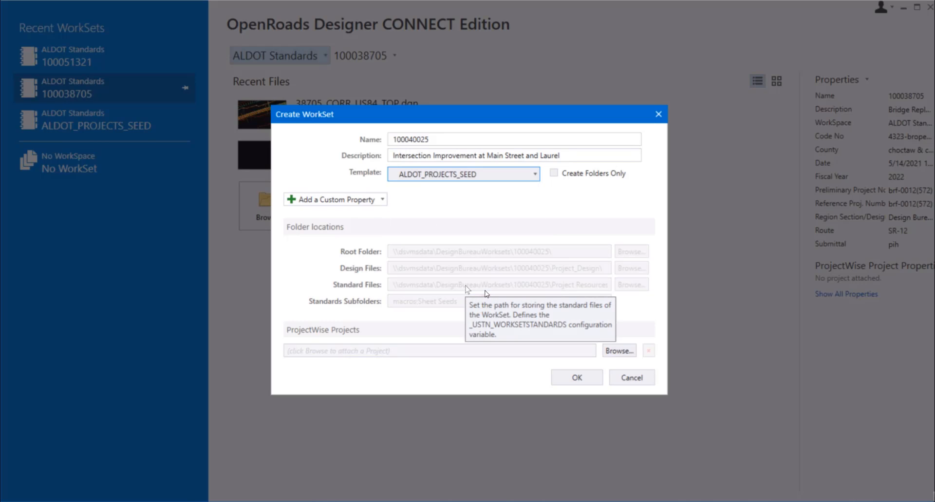
pyautogui.click(575, 377)
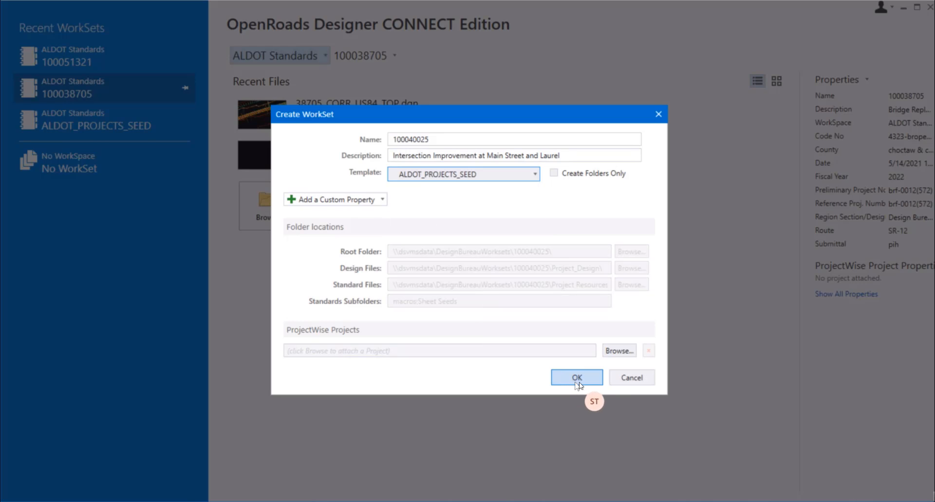
pyautogui.click(575, 377)
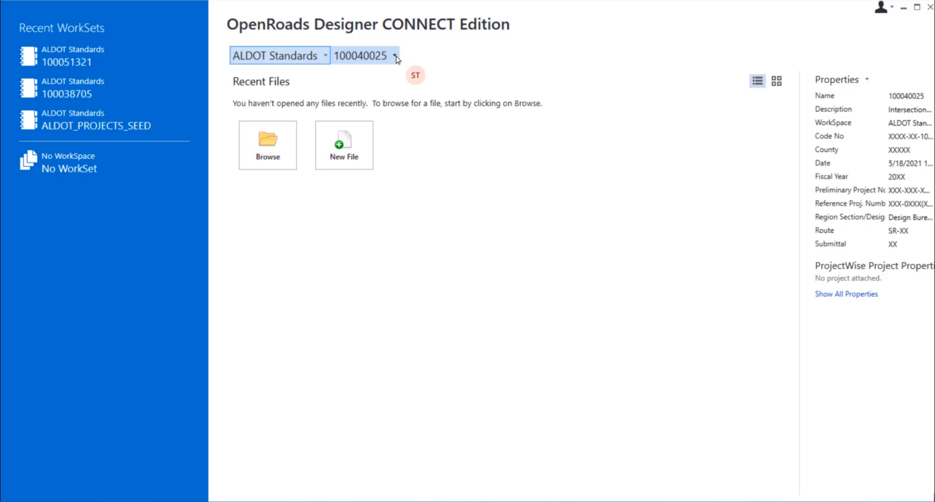
pyautogui.moveTo(428, 60)
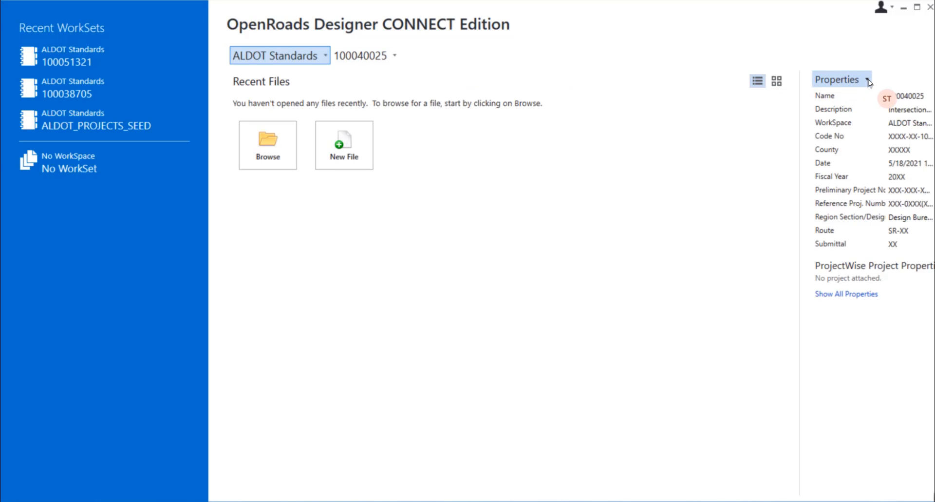
# - Bring up the Edit WorkSet dialog via Advanced Properties for WorkSet 100040025
pyautogui.click(865, 79)
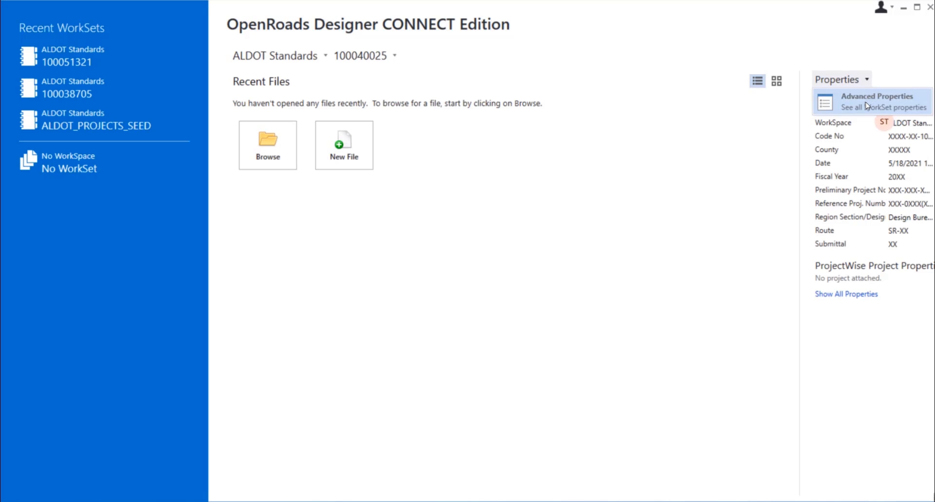
pyautogui.click(877, 101)
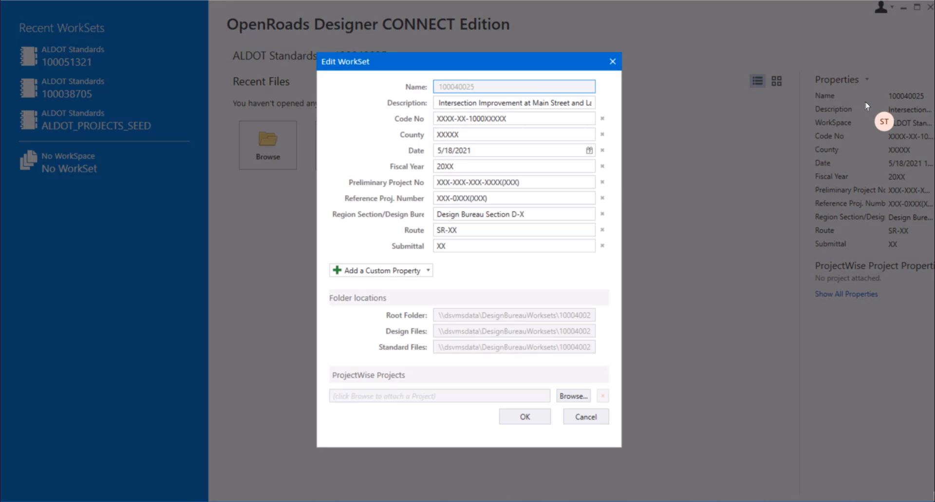
pyautogui.moveTo(705, 100)
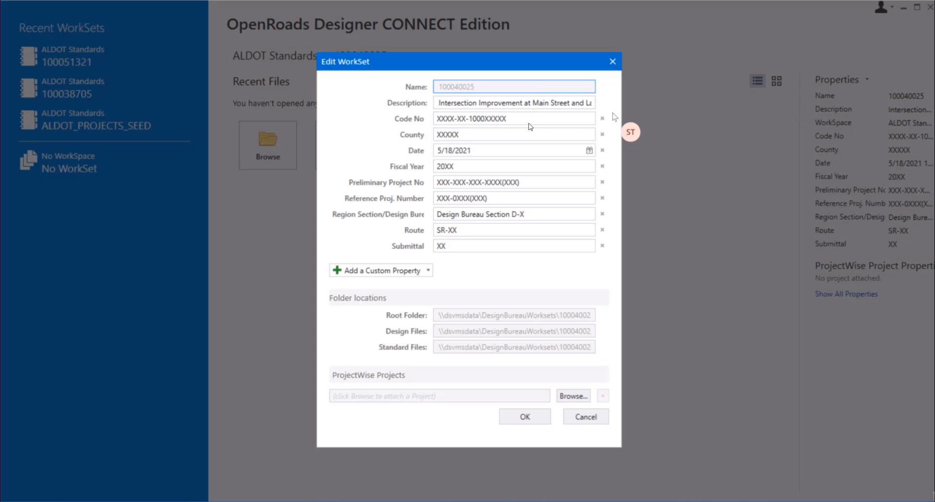
pyautogui.click(514, 118)
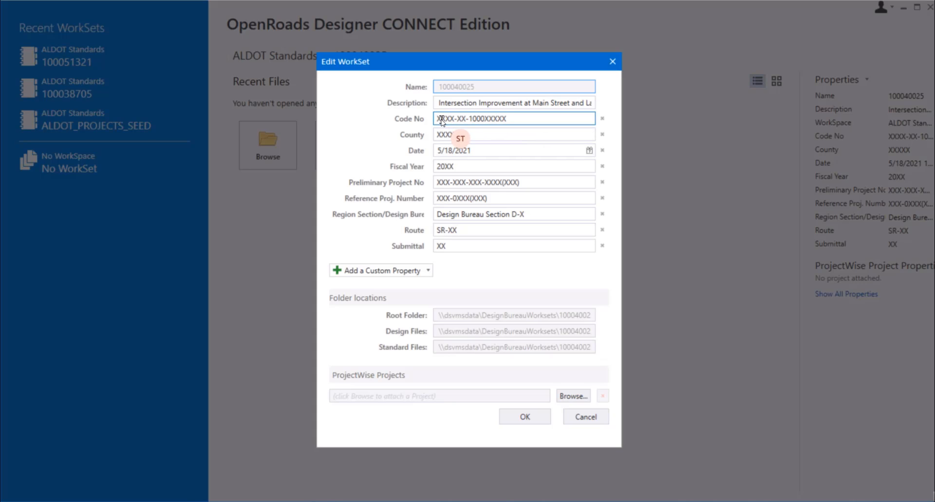
pyautogui.doubleClick(447, 118)
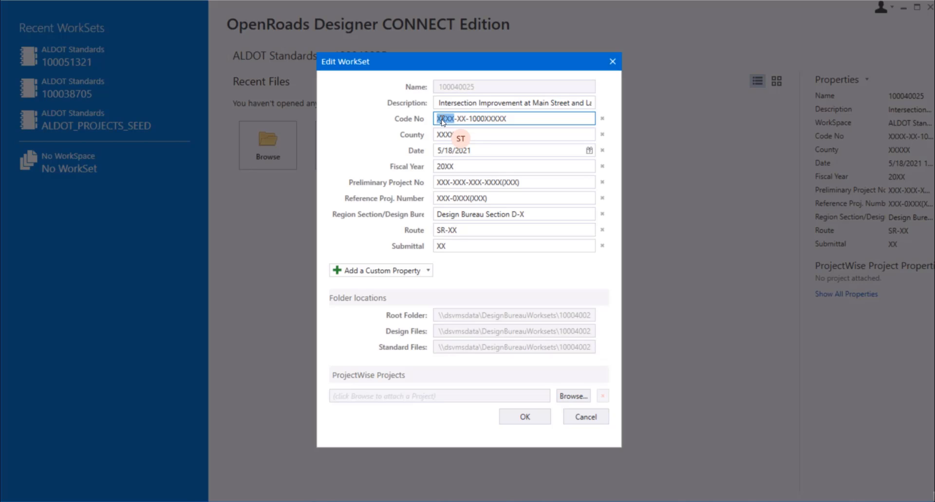
pyautogui.write('4235')
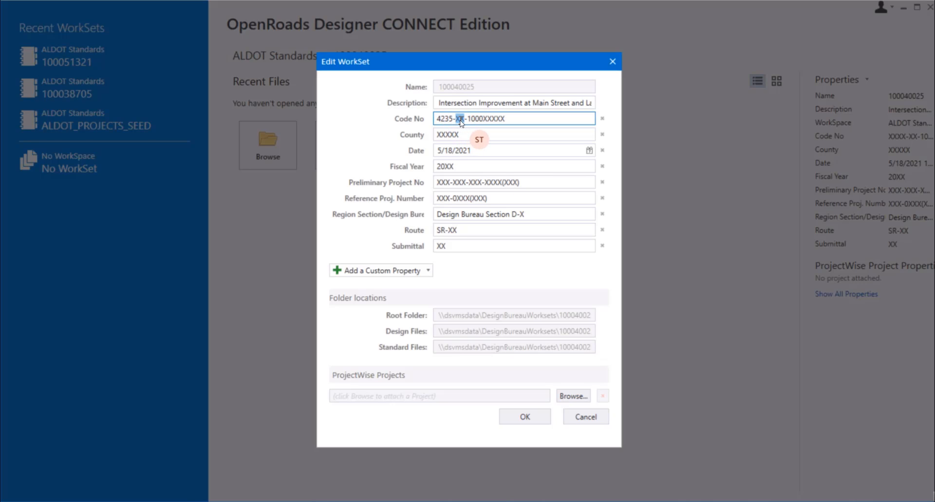
pyautogui.write('09')
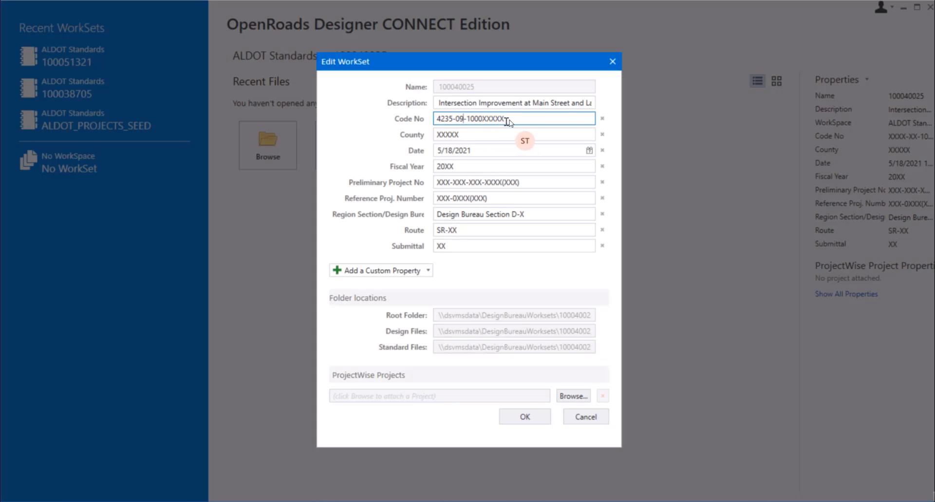
pyautogui.doubleClick(491, 118)
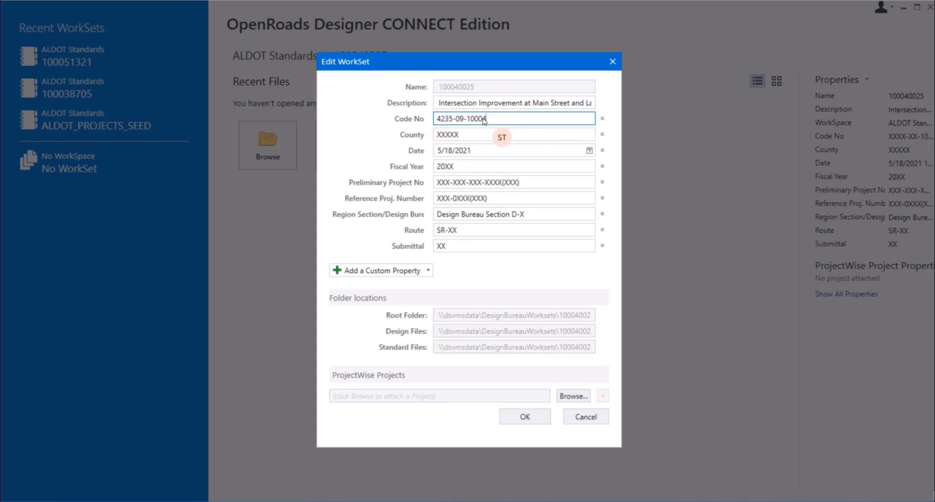
pyautogui.write('40025')
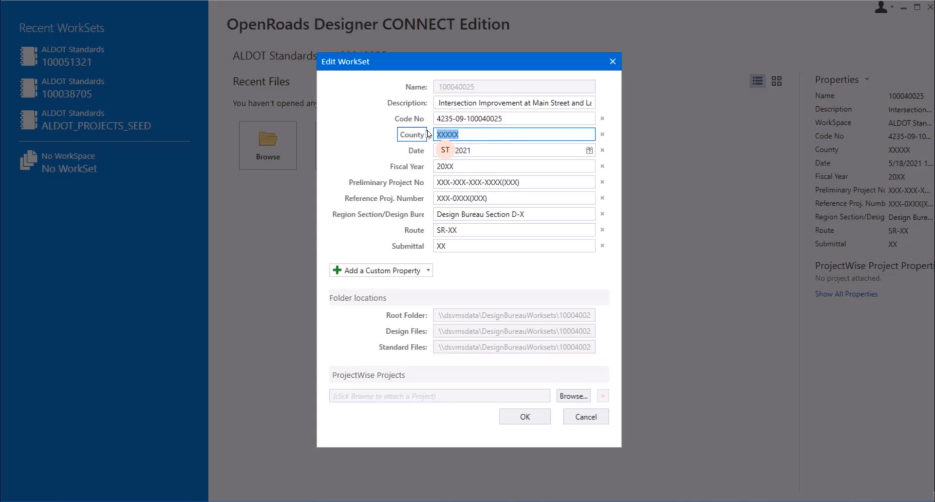
pyautogui.write('Dallas')
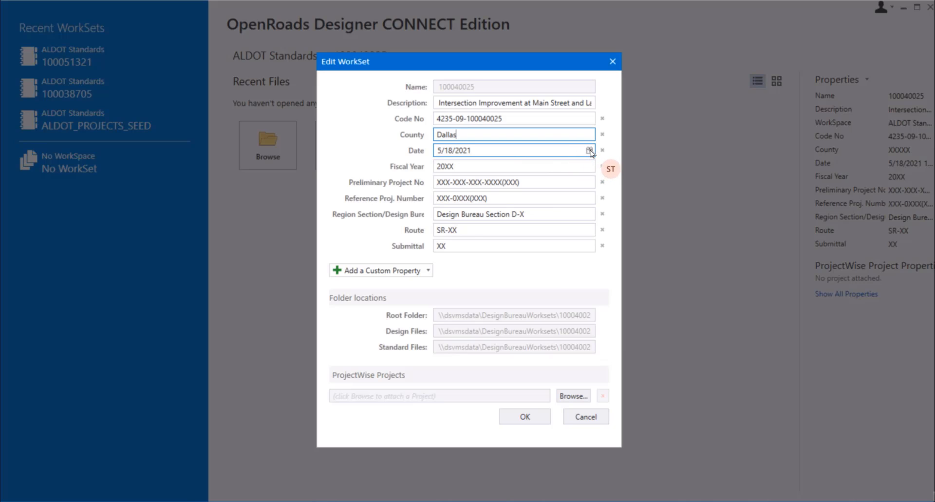
# - Pick June 25, 2021 as the project date with fiscal year 2021
pyautogui.click(590, 150)
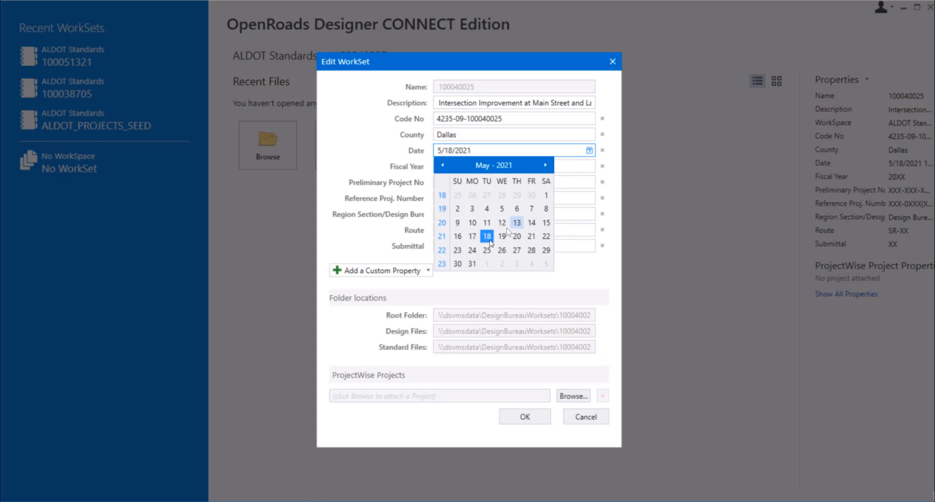
pyautogui.click(544, 165)
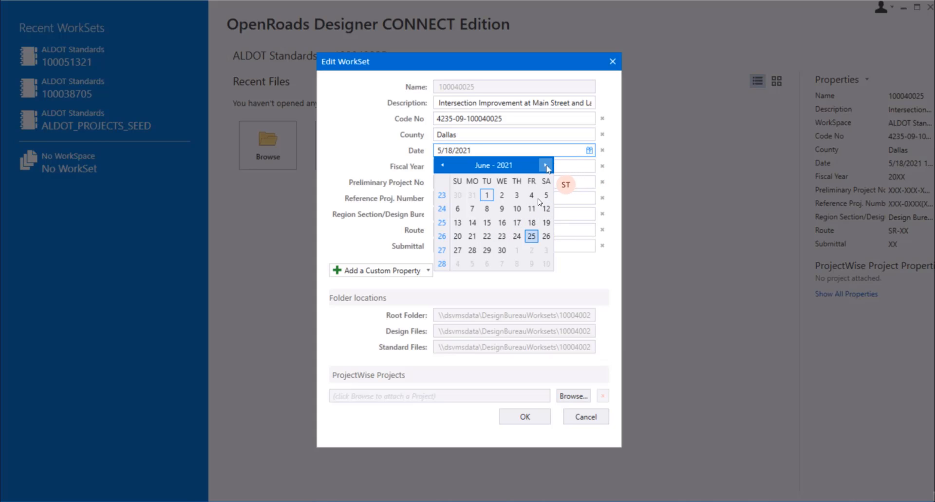
pyautogui.click(531, 236)
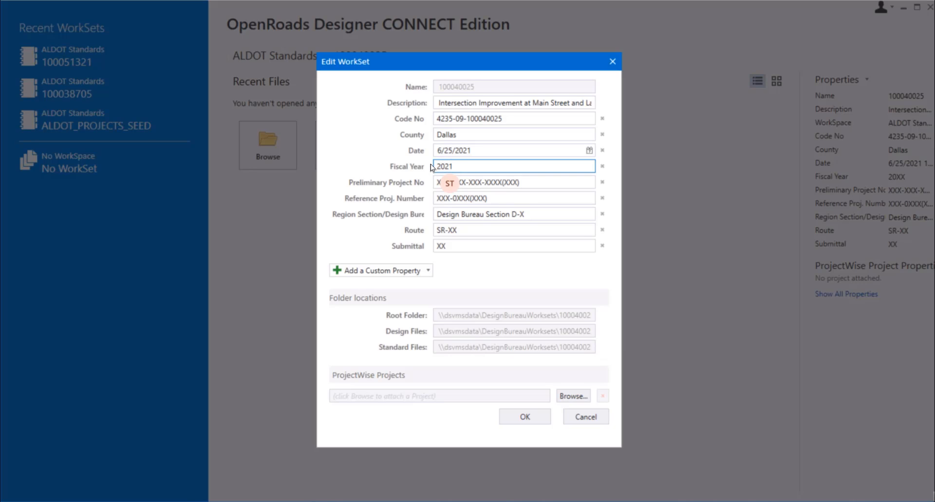
pyautogui.click(513, 182)
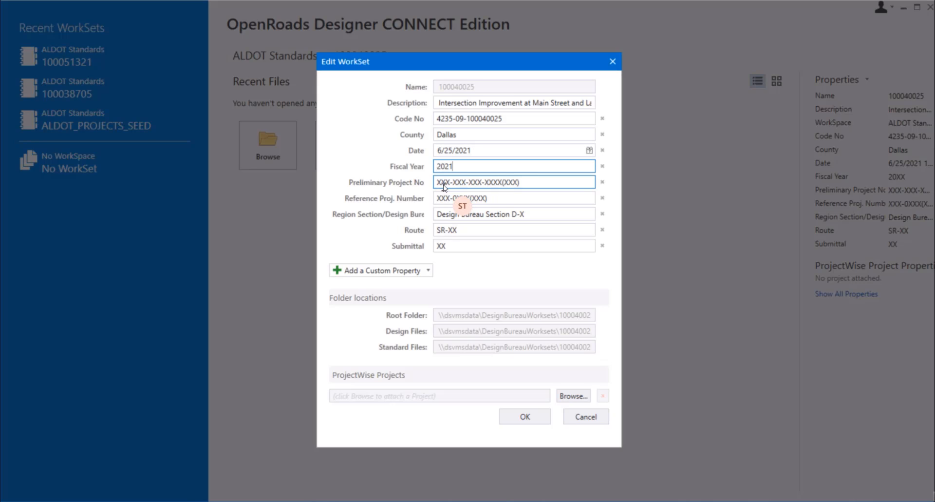
# - Replace the Preliminary Project No placeholder with NHF-0056(499)
pyautogui.click(513, 182)
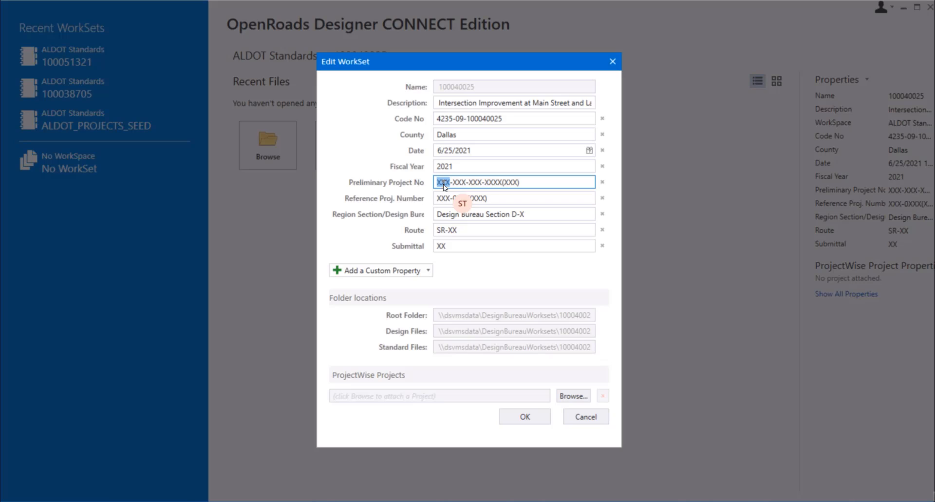
pyautogui.write('NHF-0056(XXX')
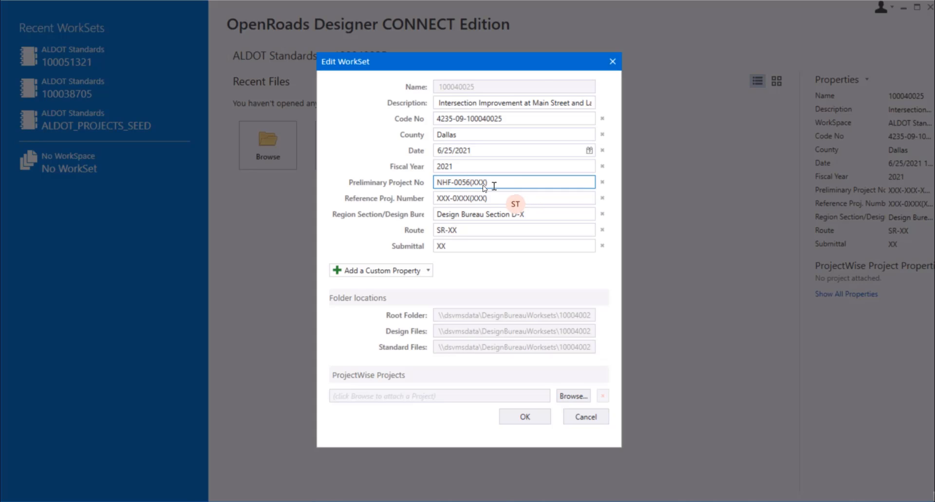
pyautogui.doubleClick(478, 182)
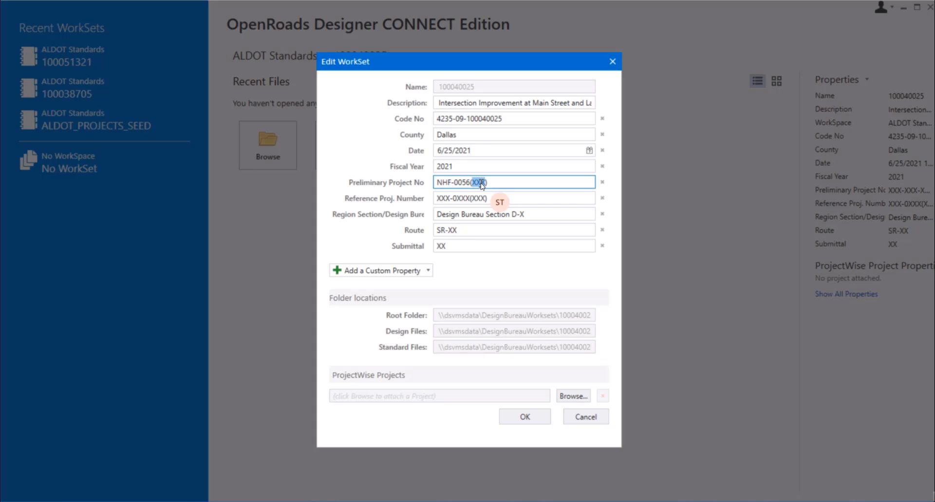
pyautogui.write('490')
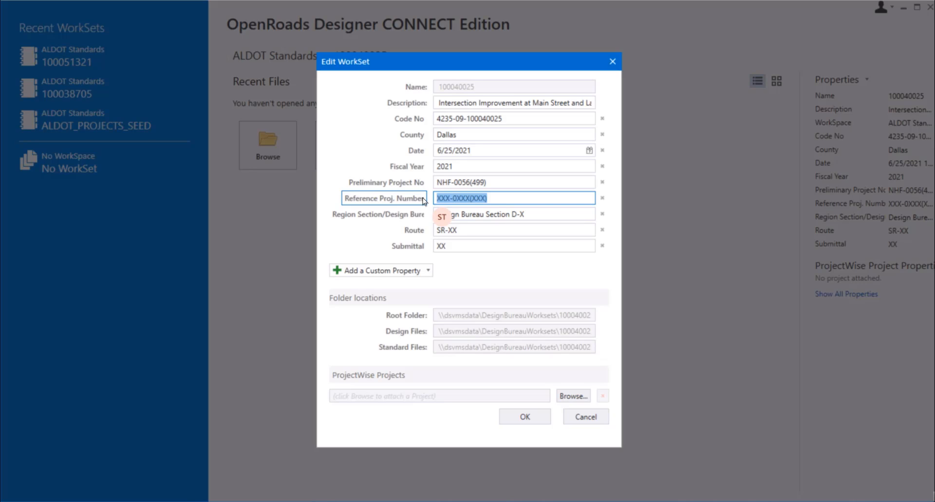
# - Enter NHF-HSIP-0056(500) as the Reference Proj. Number
pyautogui.write('N')
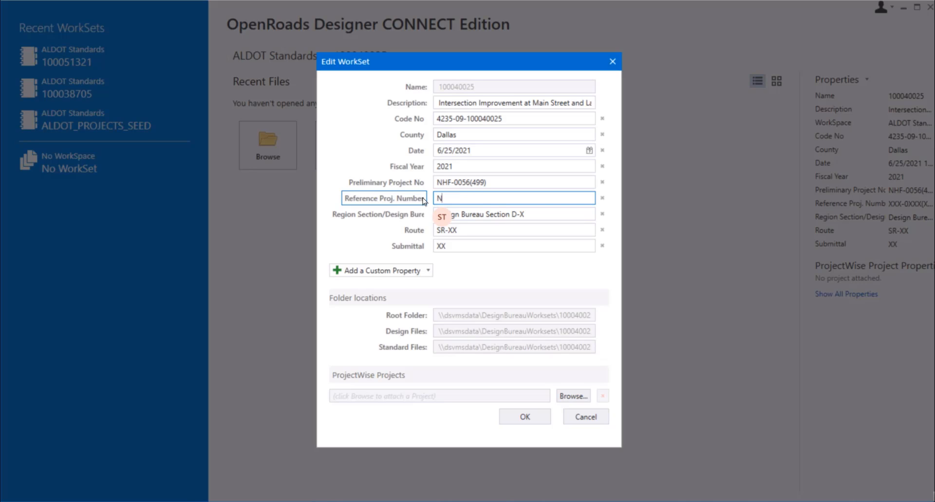
pyautogui.write('HF-')
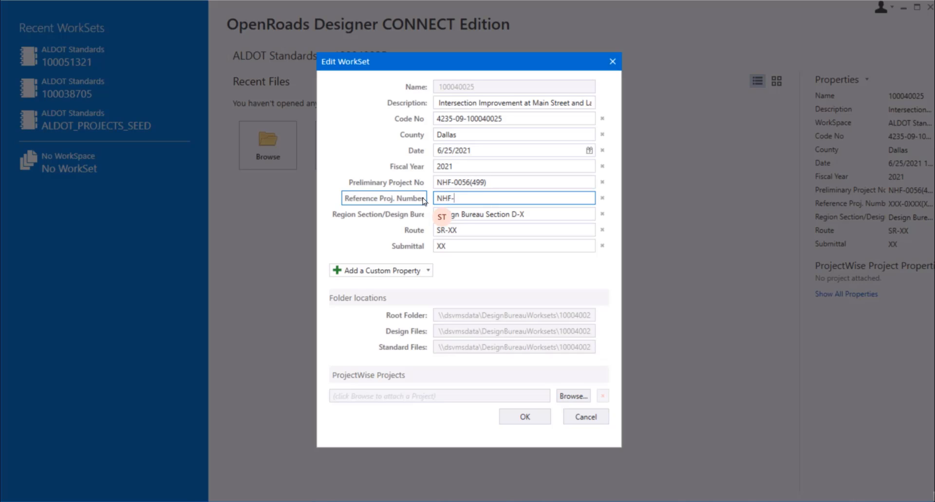
pyautogui.write('HSIP')
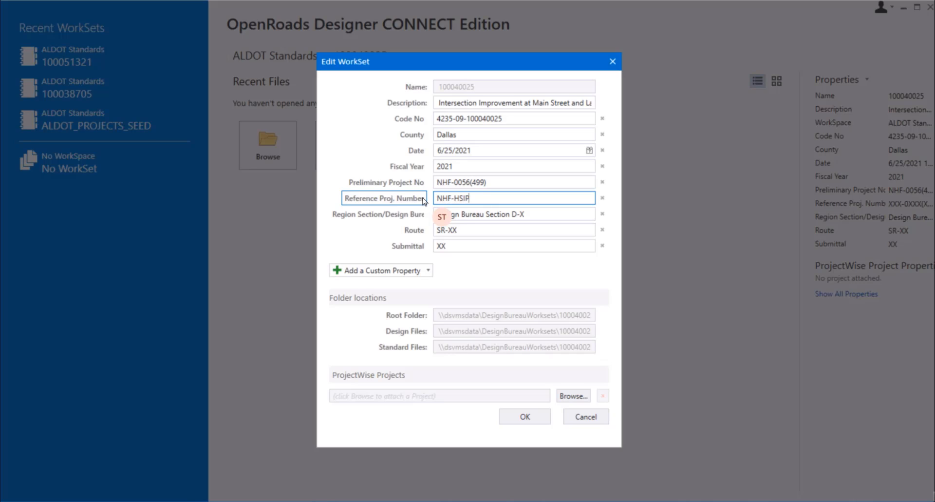
pyautogui.write('-')
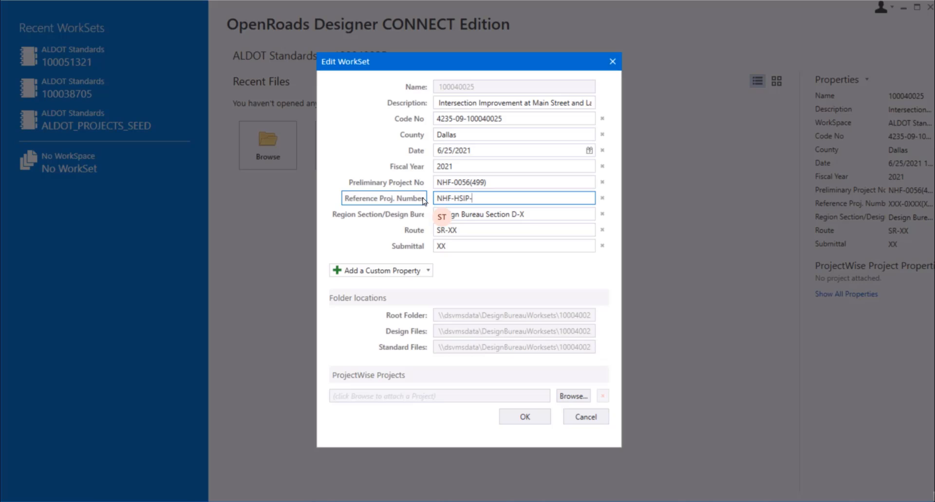
pyautogui.write('0056(')
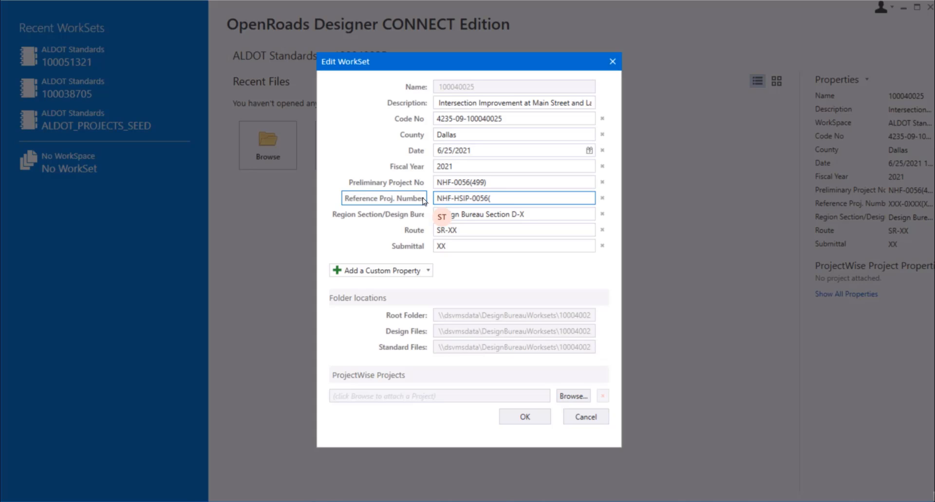
pyautogui.write('50')
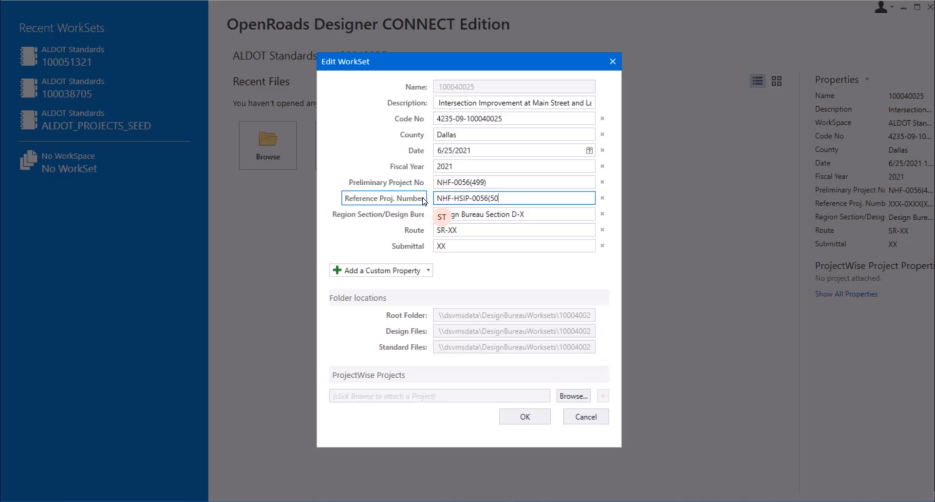
pyautogui.write('0)')
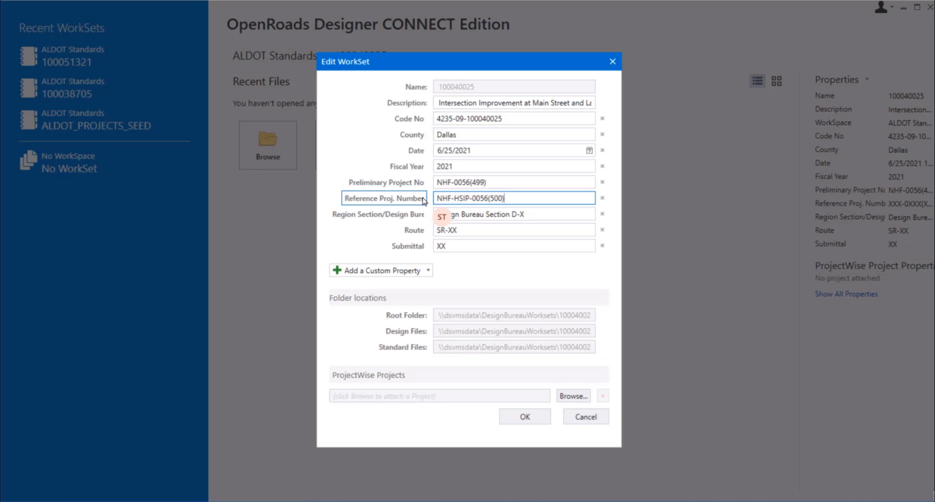
pyautogui.click(513, 213)
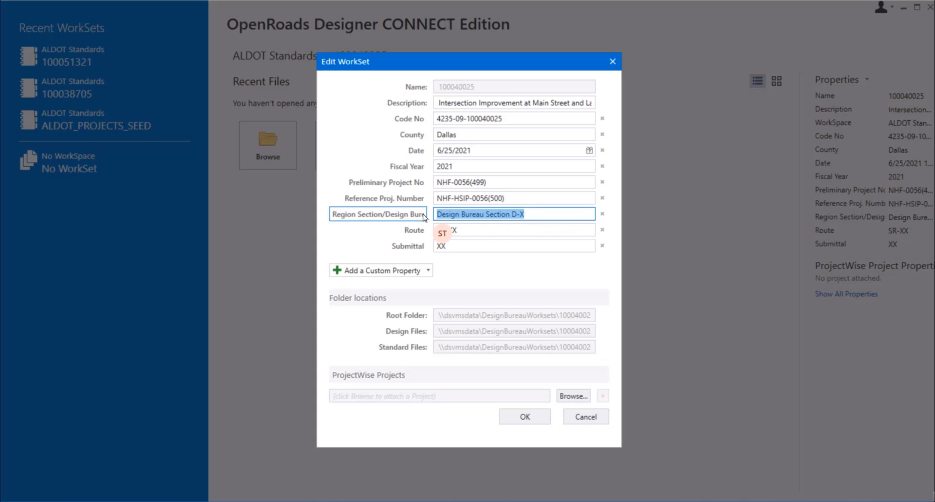
# - Enter ALDOT Design as Region Section, SR-56 as Route and 30% as Submittal
pyautogui.write('A')
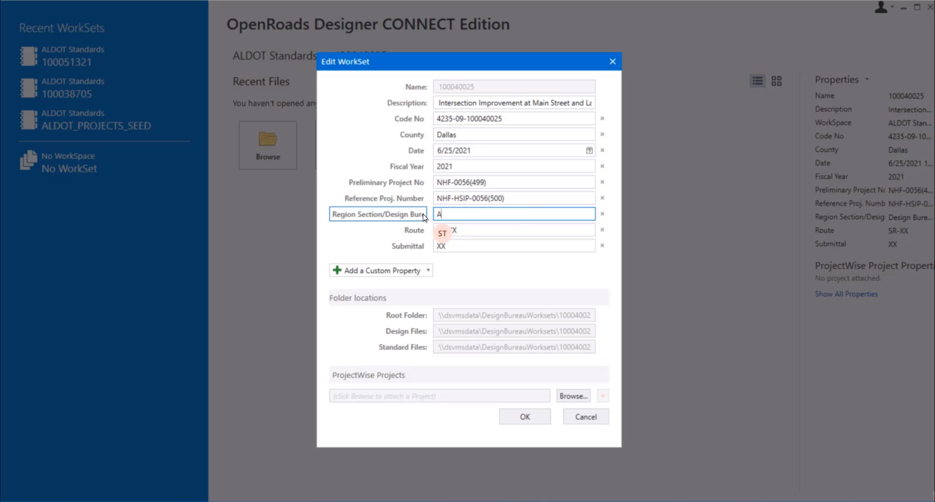
pyautogui.write('LDOT')
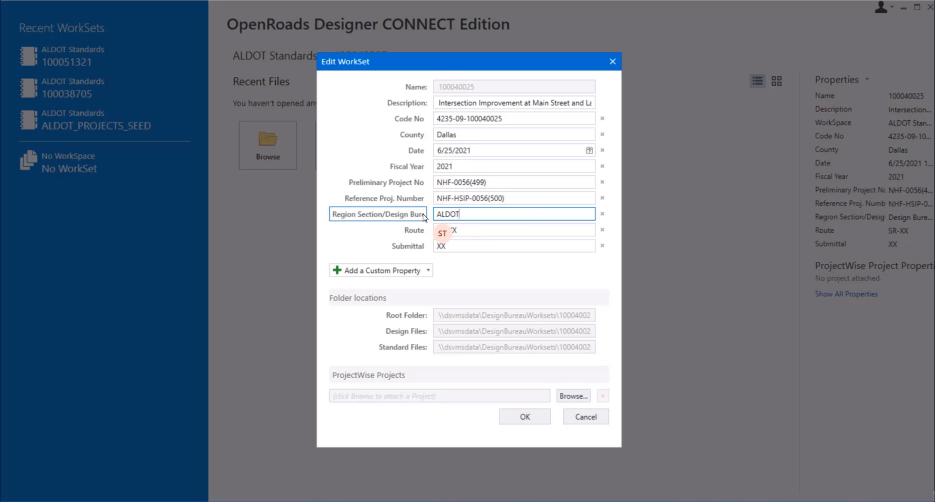
pyautogui.write('Design')
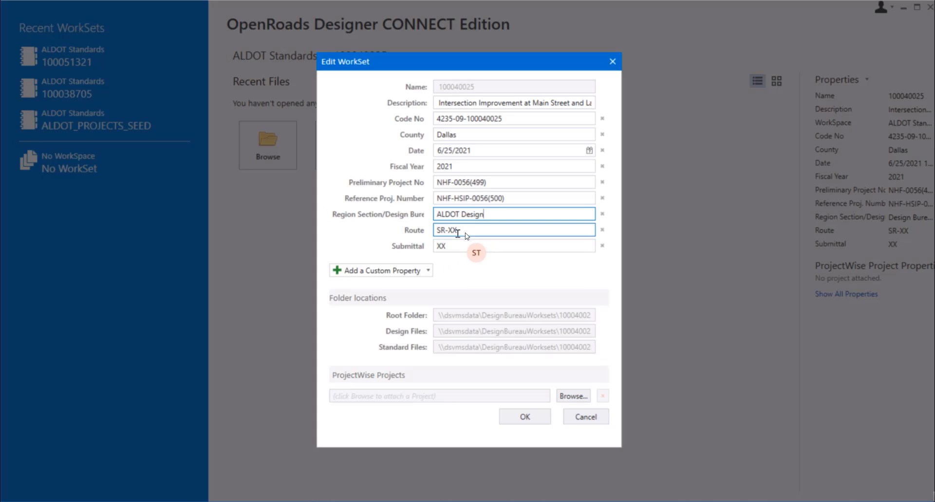
pyautogui.click(513, 230)
pyautogui.write('56')
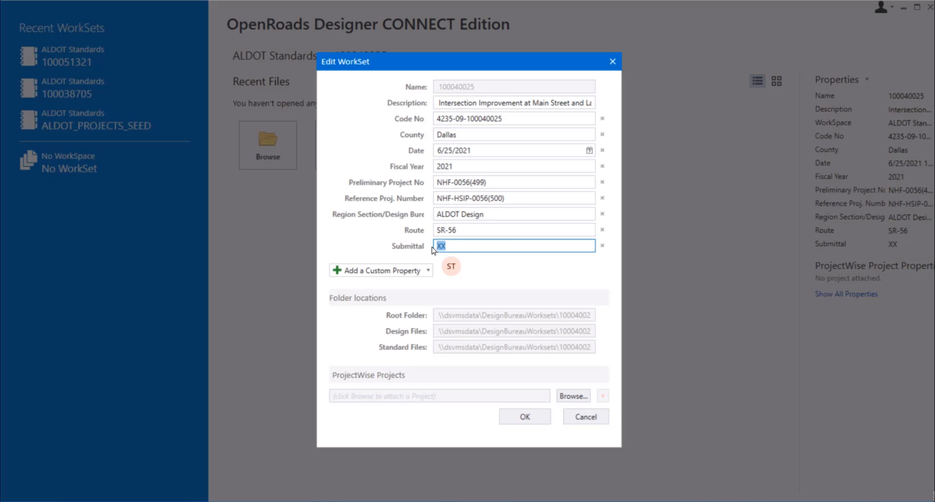
pyautogui.write('30%')
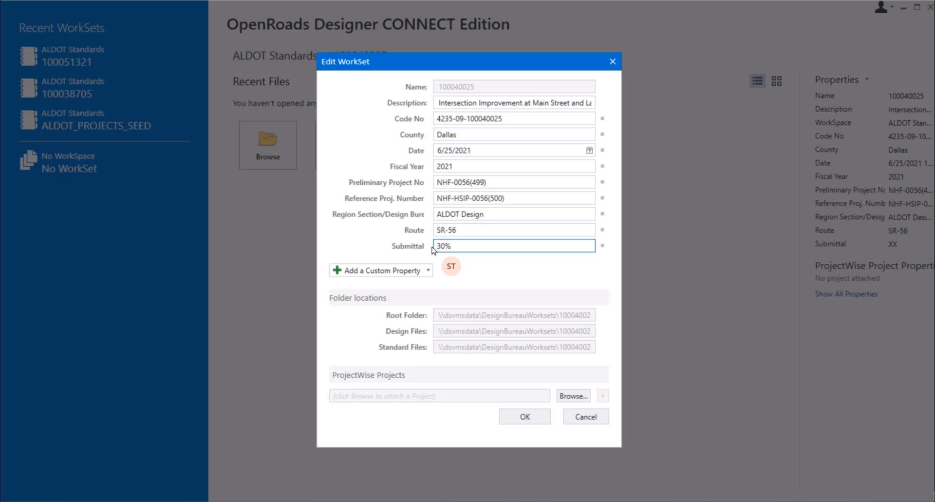
pyautogui.moveTo(455, 287)
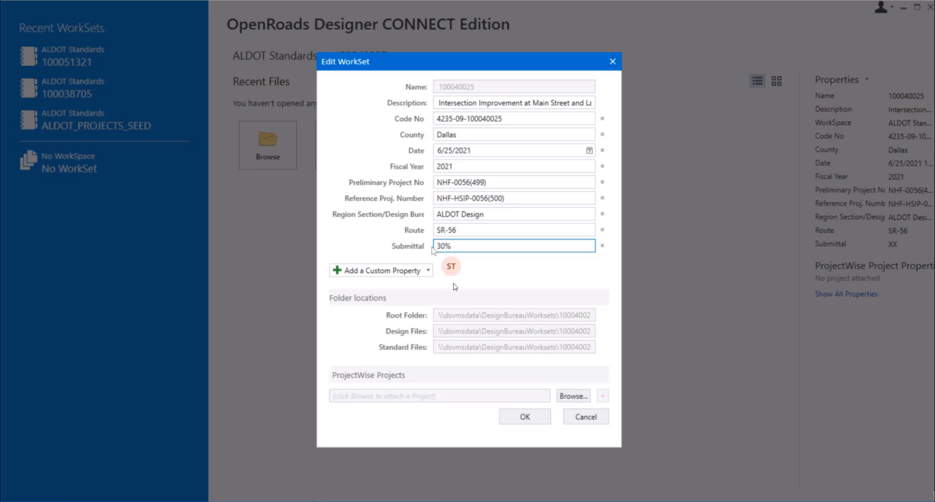
pyautogui.moveTo(524, 416)
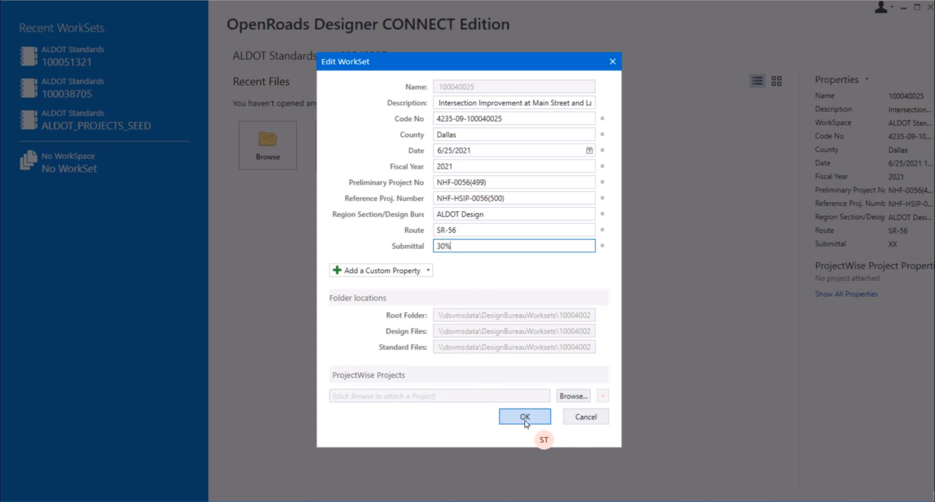
# - Save the WorkSet so Properties lists Dallas, 6/25/2021, SR-56 and 30%
pyautogui.click(524, 416)
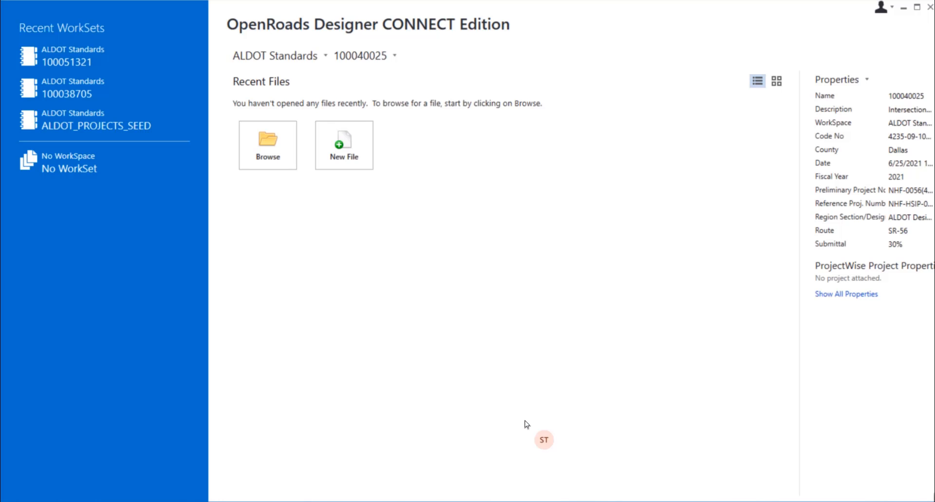
pyautogui.moveTo(487, 317)
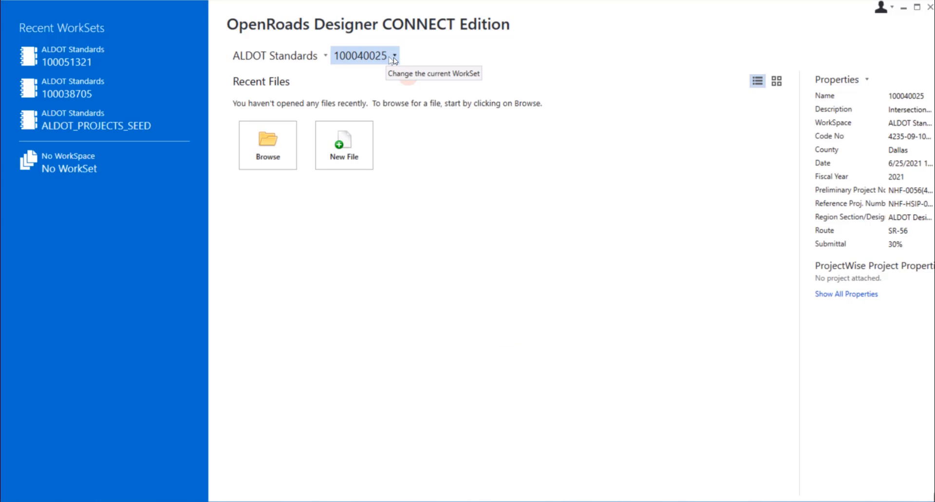
pyautogui.moveTo(410, 63)
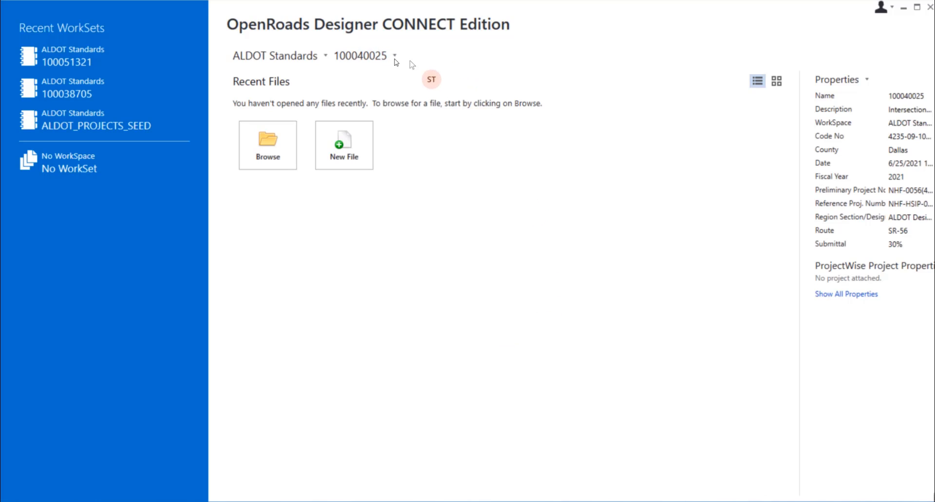
pyautogui.moveTo(735, 126)
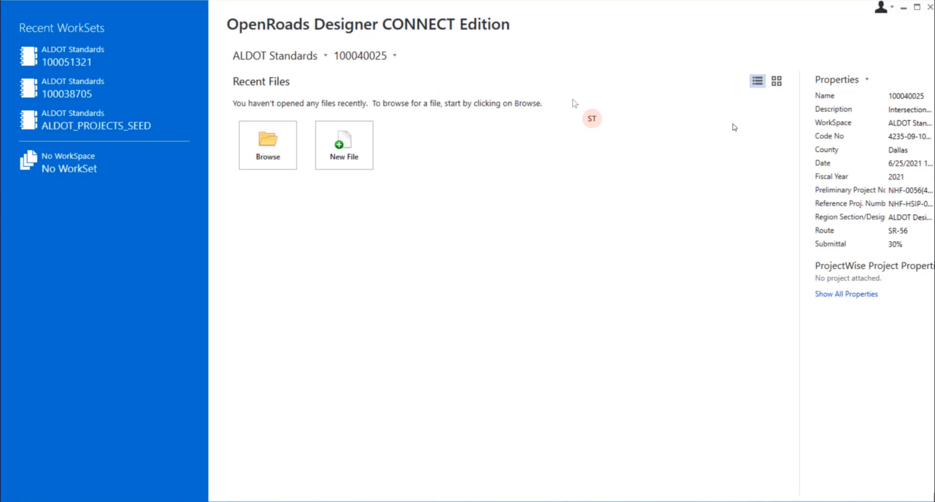